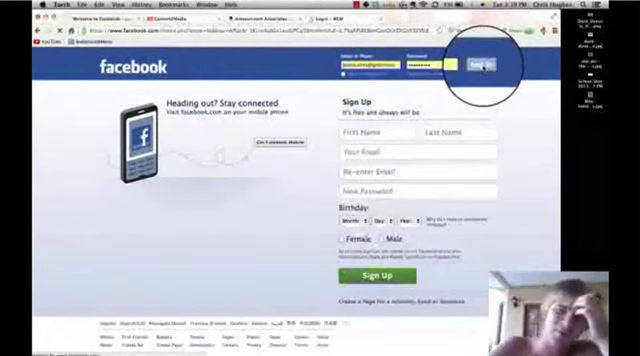
Log into Facebook with the saved credentials to reach the Duck Dynasty Fan Club admin panel.
left_click(480, 60)
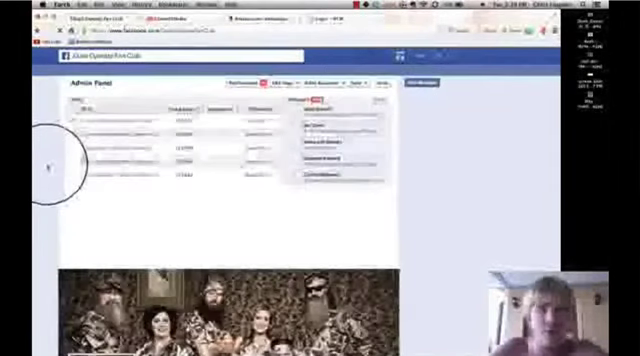
scroll("down", 3)
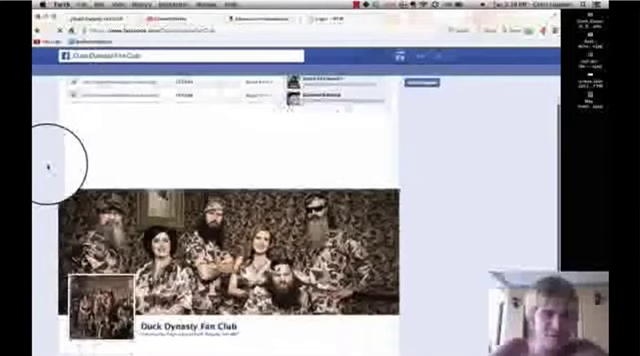
scroll("down", 3)
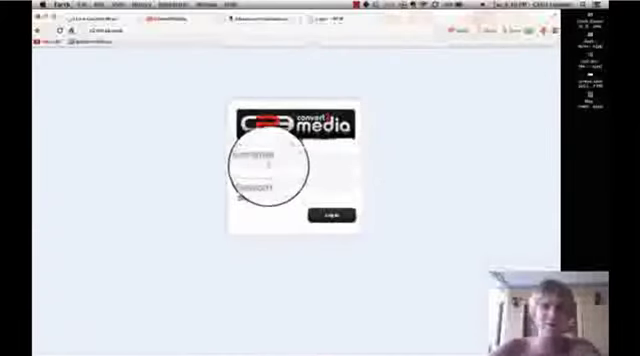
Enter 'hughes' as the username on the ConvertMedia login form.
type("hughes")
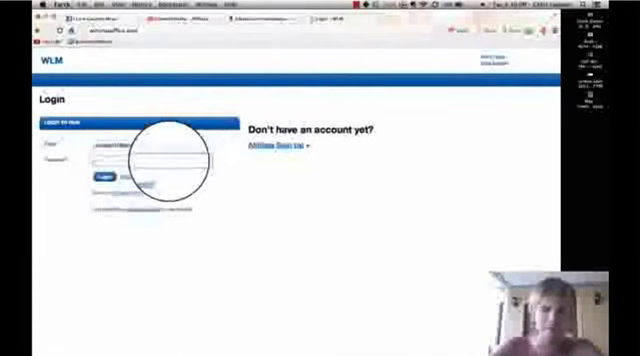
Log into WLM with the filled credentials to show last-7-days quick stats.
left_click(100, 178)
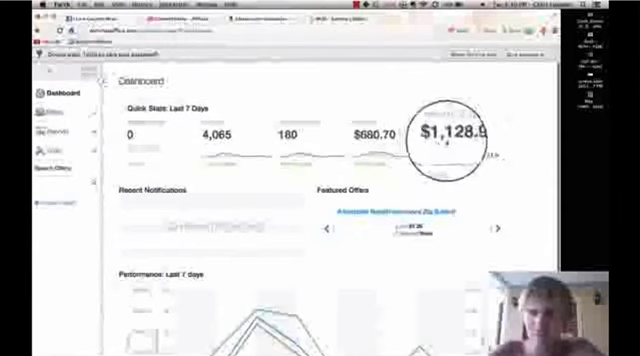